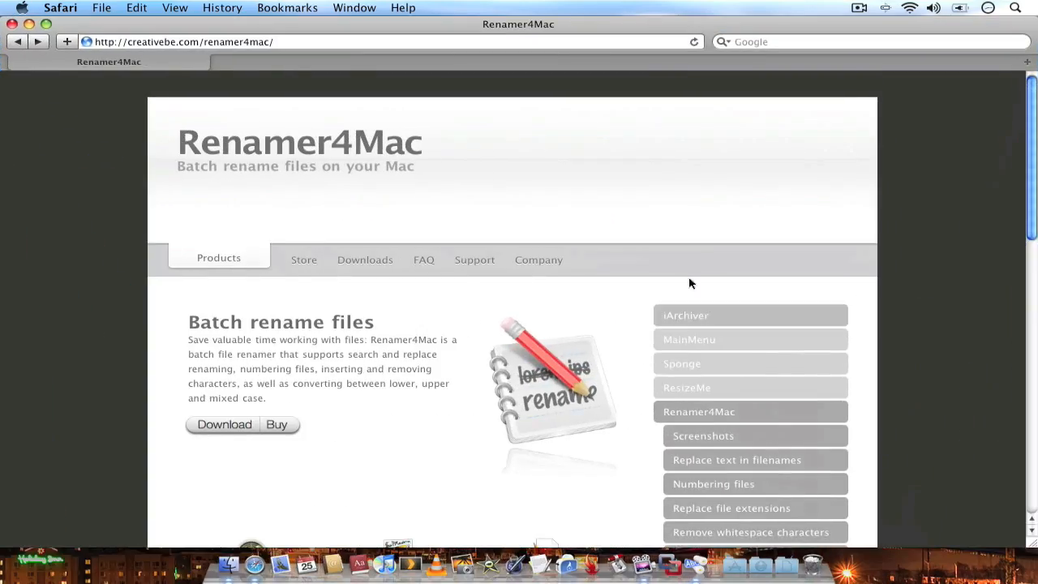
mouse_move(700, 216)
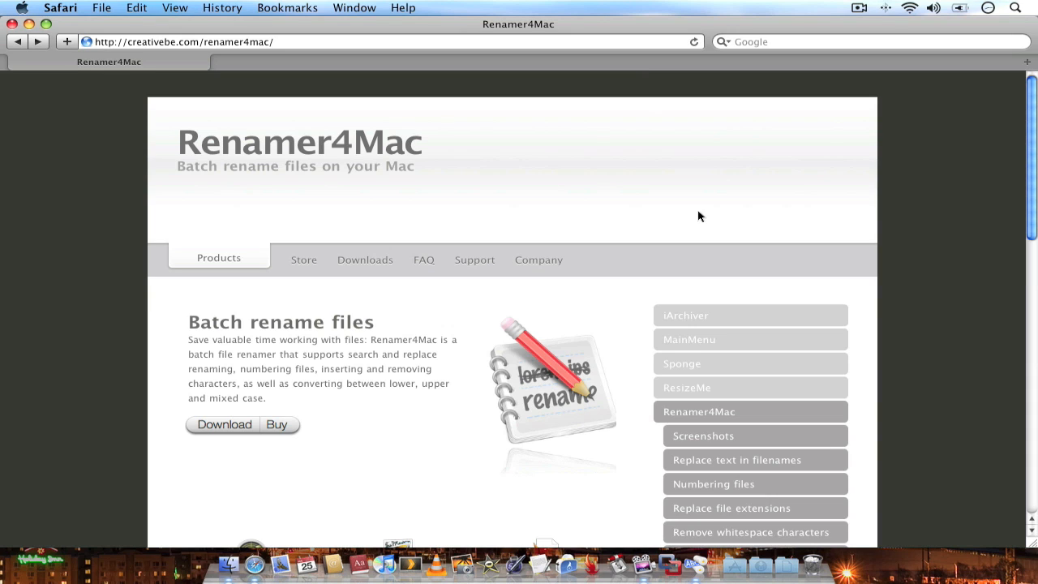
mouse_move(904, 282)
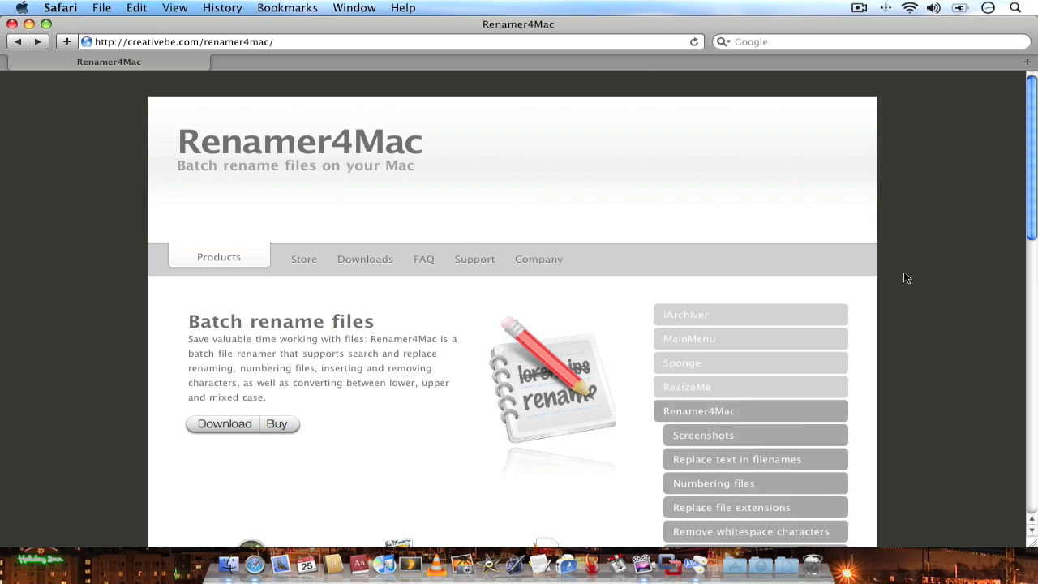
mouse_move(915, 269)
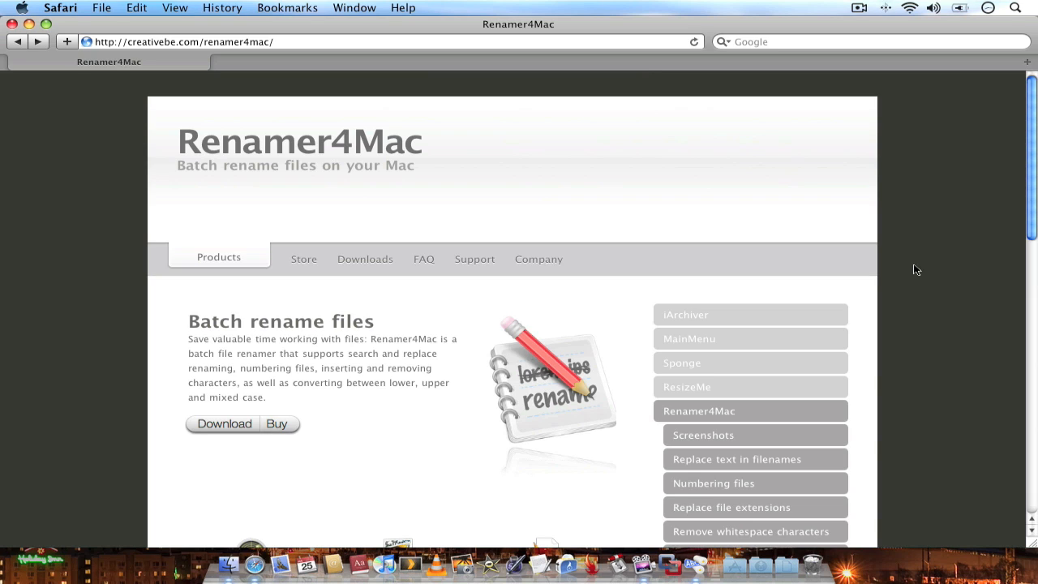
mouse_move(221, 7)
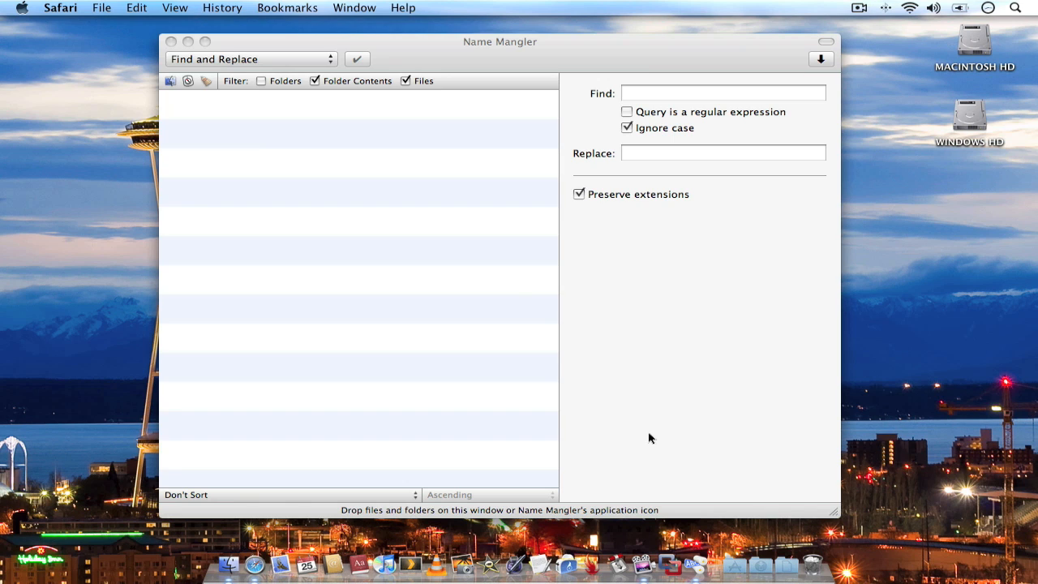
mouse_move(761, 387)
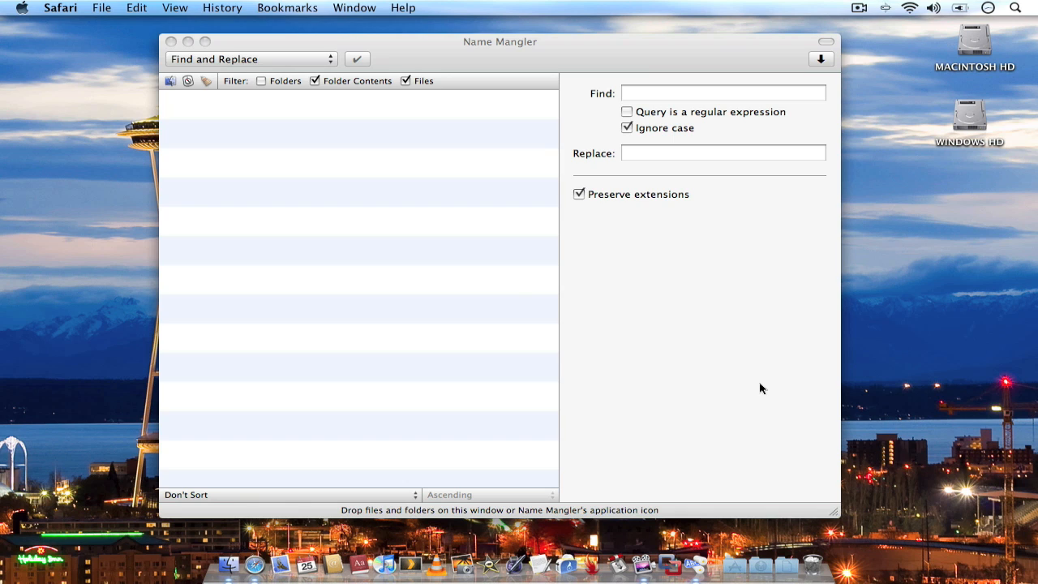
mouse_move(749, 279)
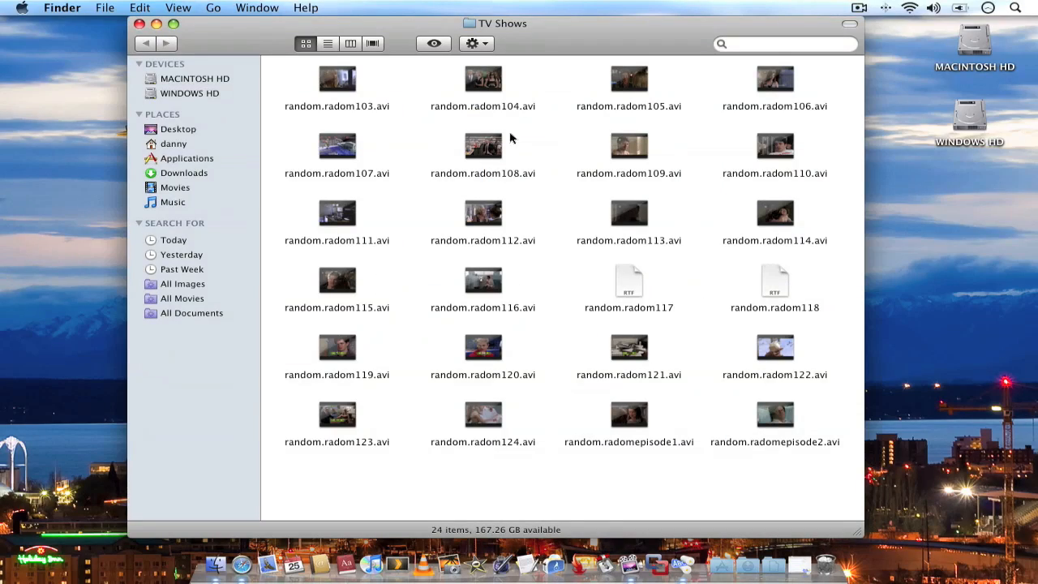
mouse_move(571, 62)
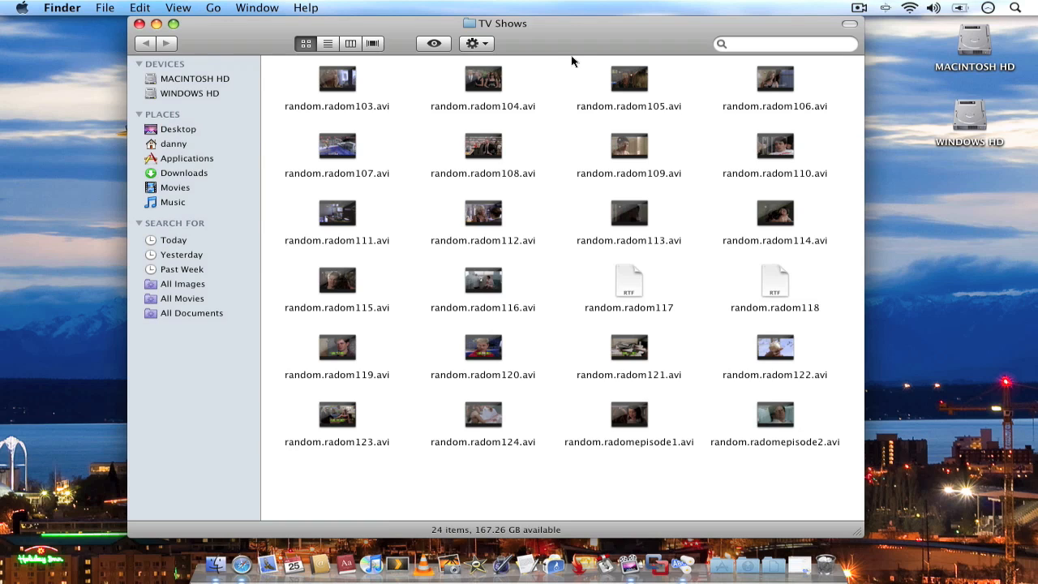
mouse_move(284, 81)
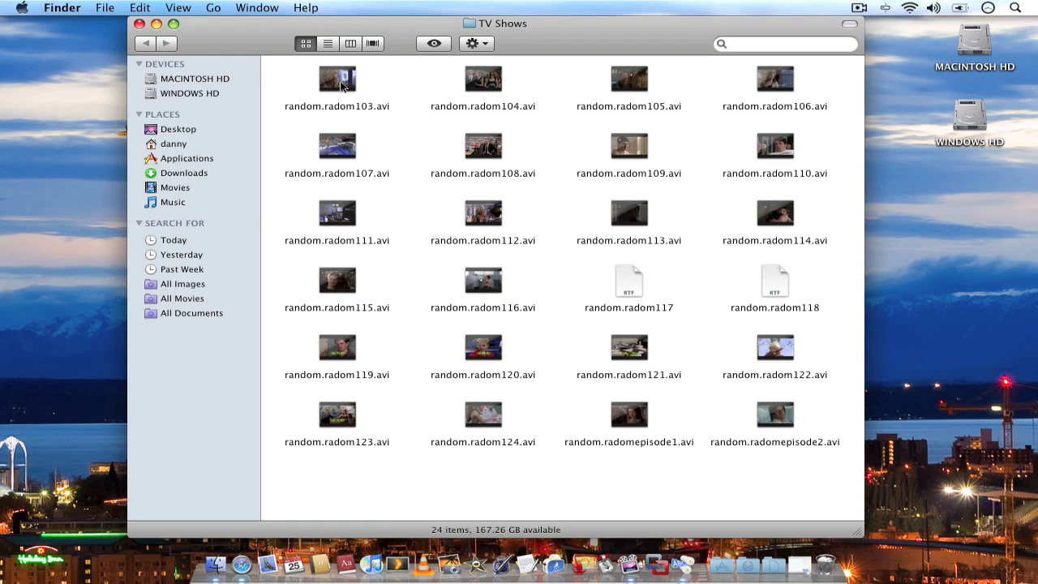
mouse_move(772, 107)
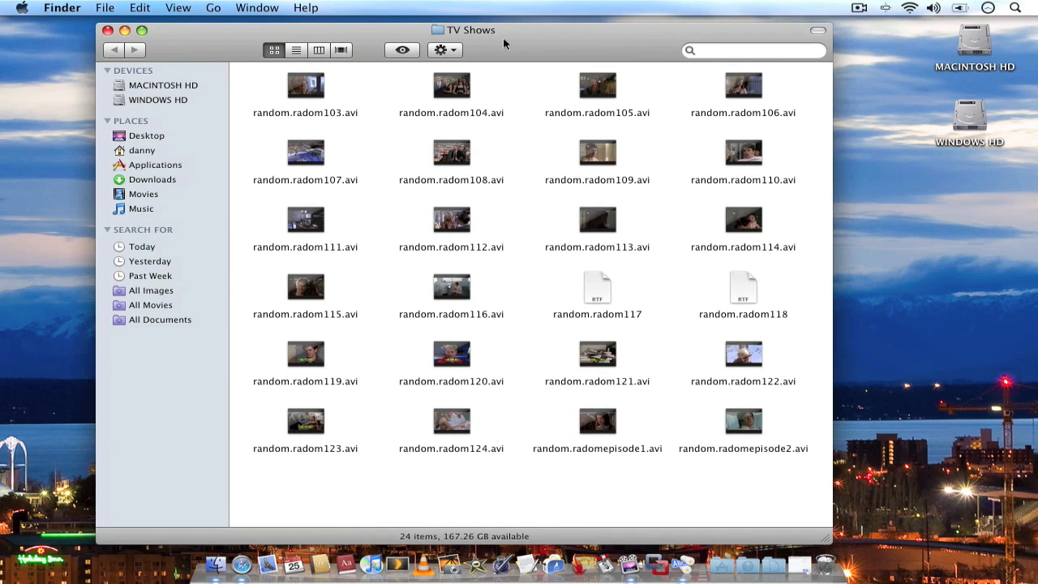
mouse_move(437, 100)
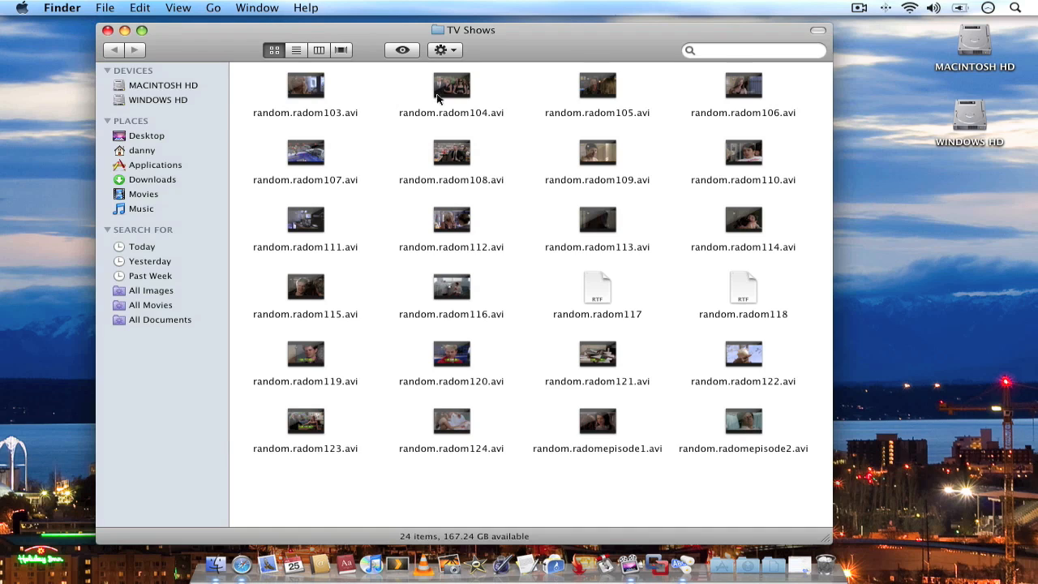
mouse_move(413, 117)
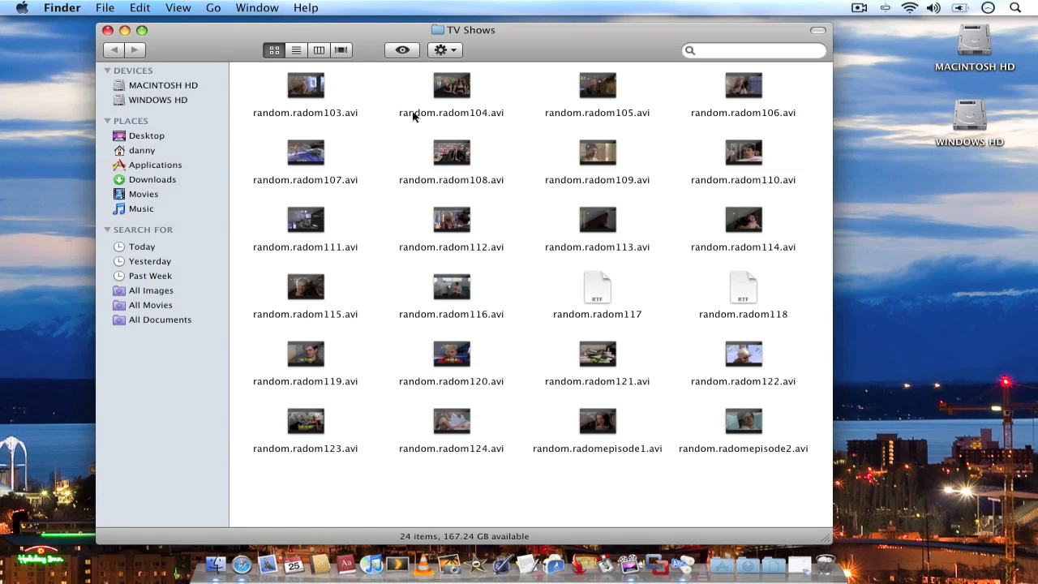
mouse_move(791, 496)
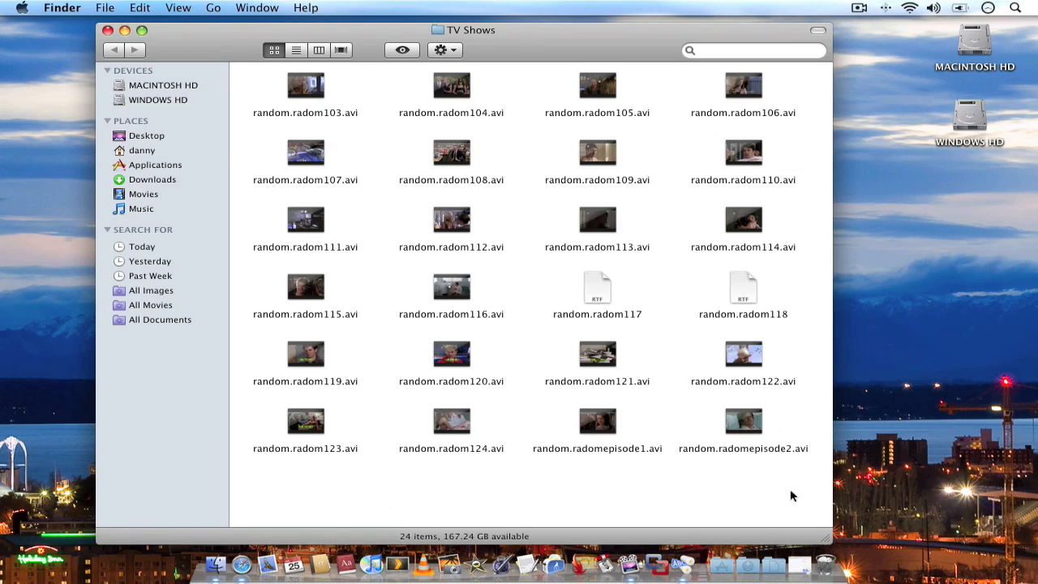
mouse_move(305, 211)
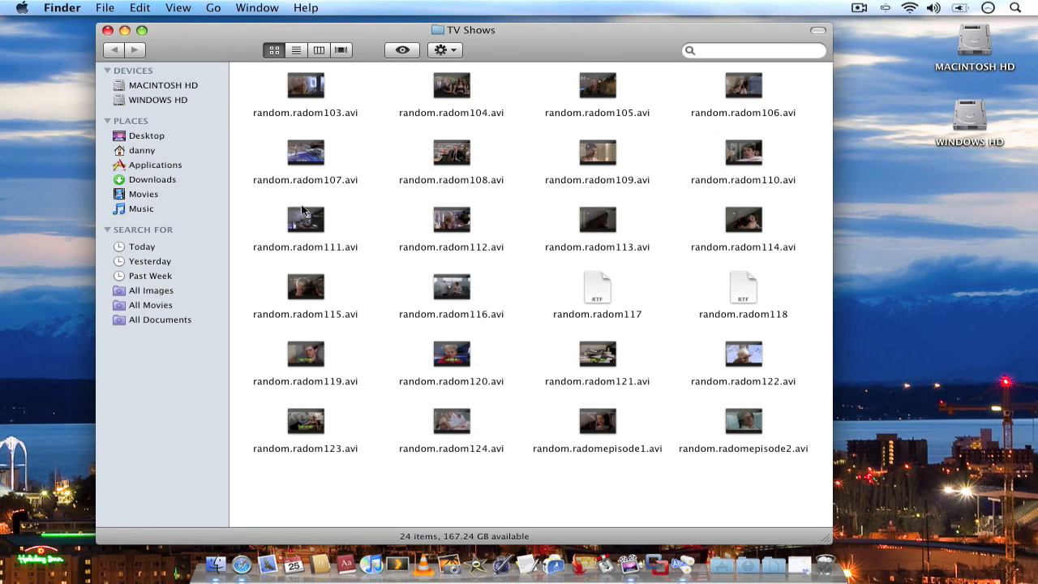
mouse_move(490, 117)
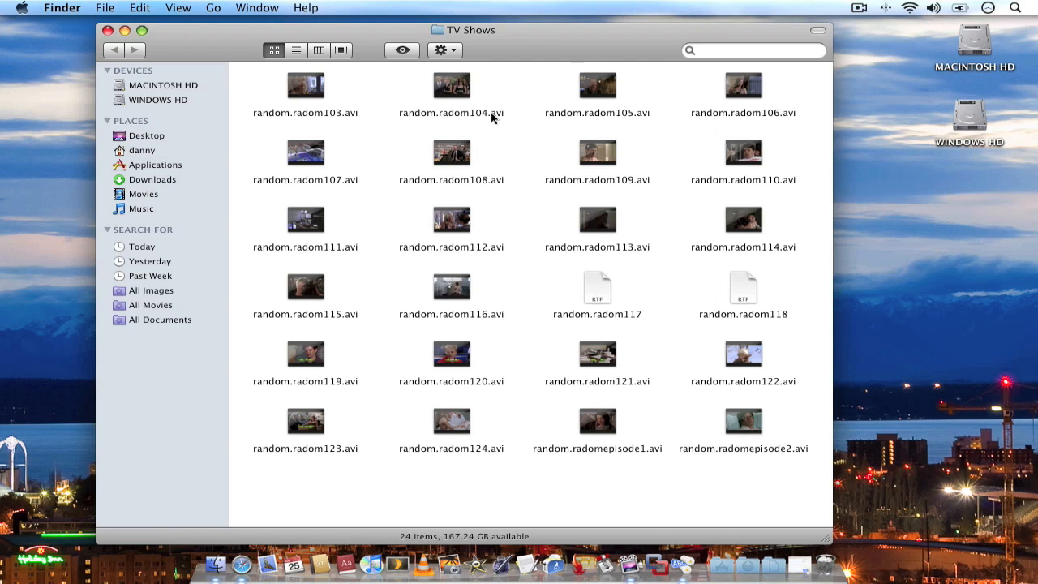
mouse_move(432, 201)
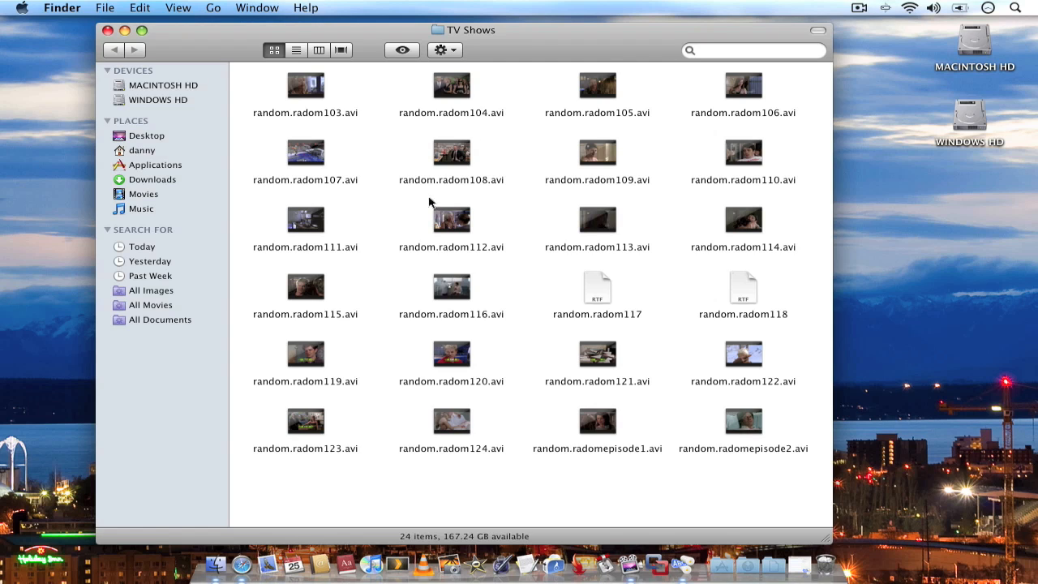
mouse_move(420, 191)
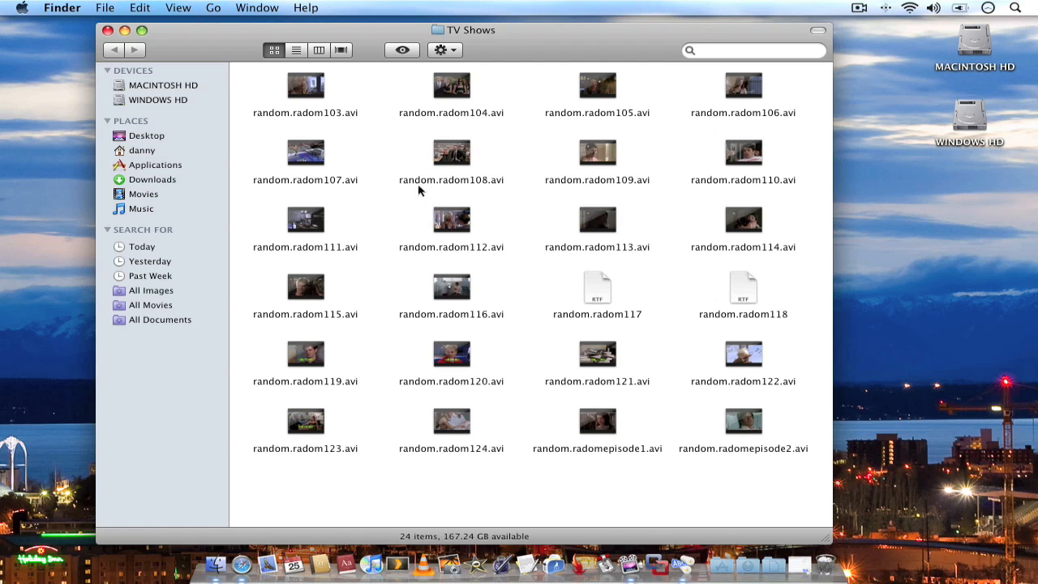
mouse_move(764, 110)
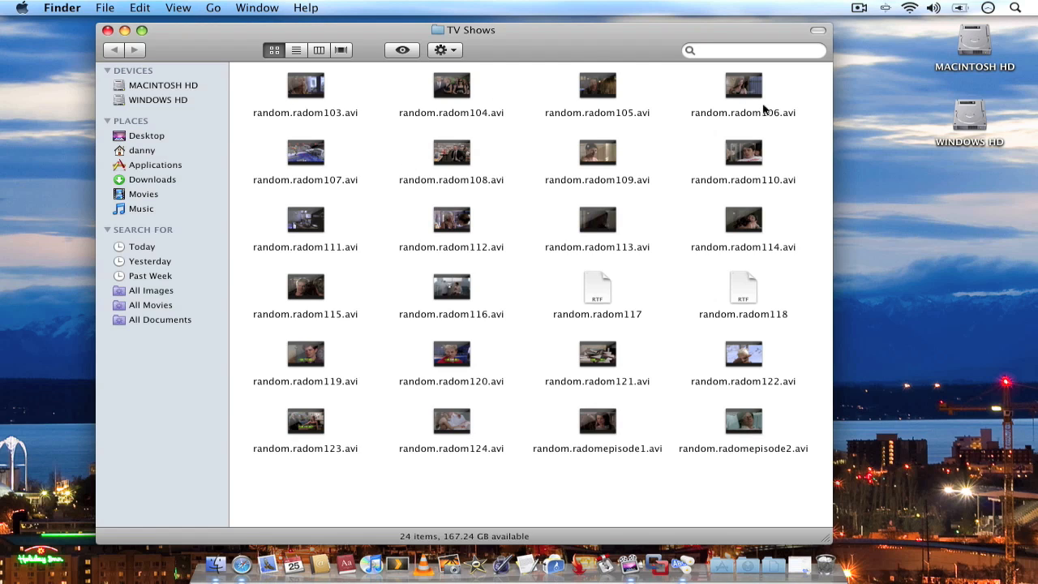
mouse_move(434, 285)
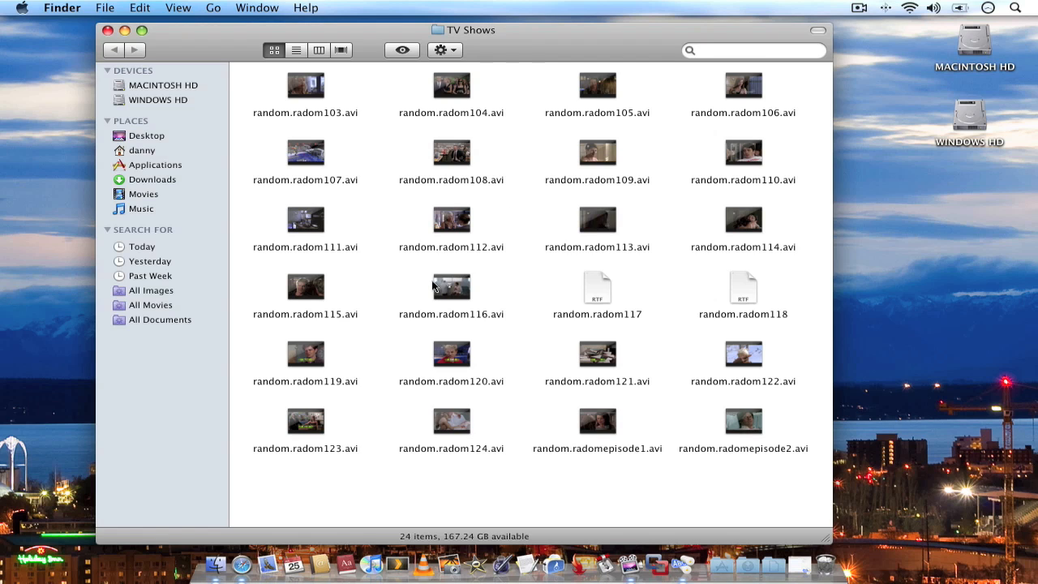
mouse_move(801, 458)
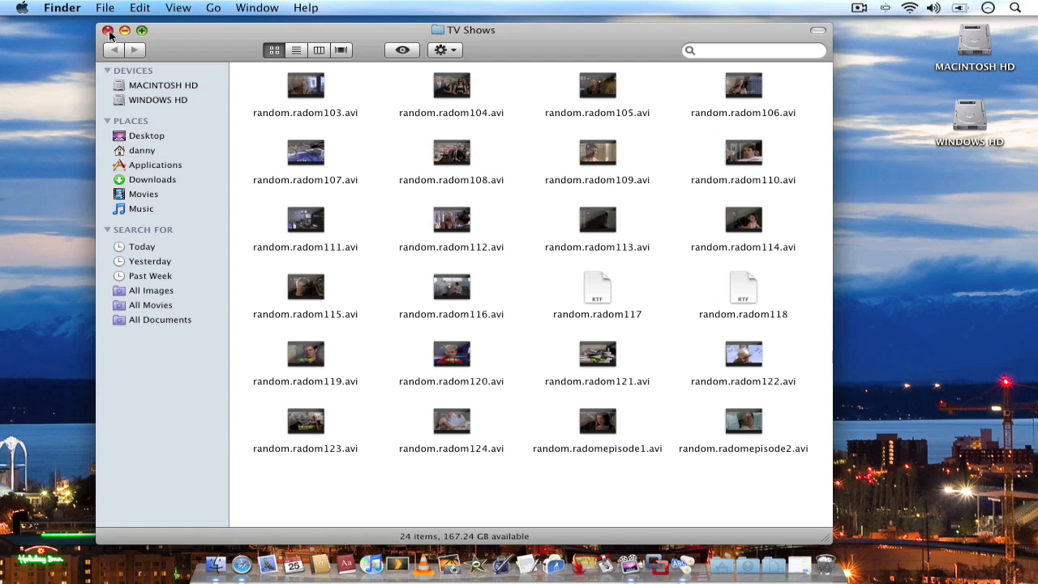
Close the TV Shows folder window after reviewing its 24 randomly named files.
left_click(110, 29)
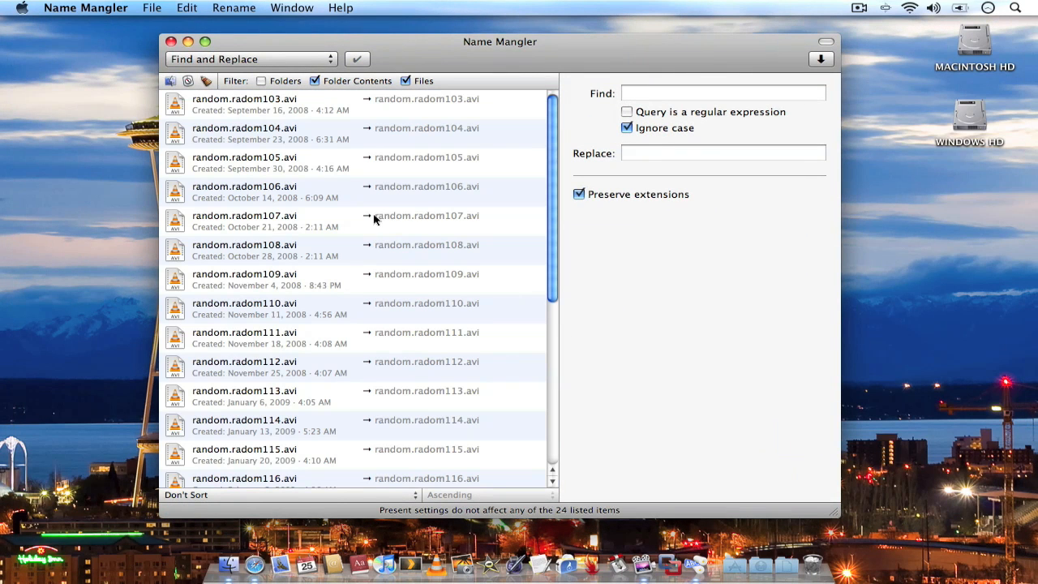
mouse_move(245, 109)
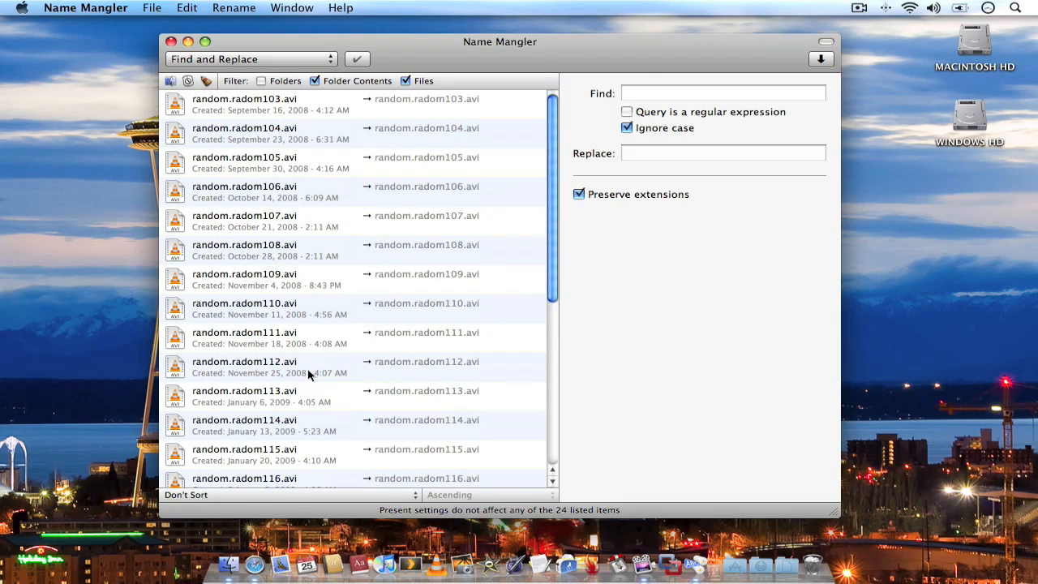
Scroll through the 24 listed files and bring random.radomepisode1.avi and episode2 to the top.
scroll("down", 3)
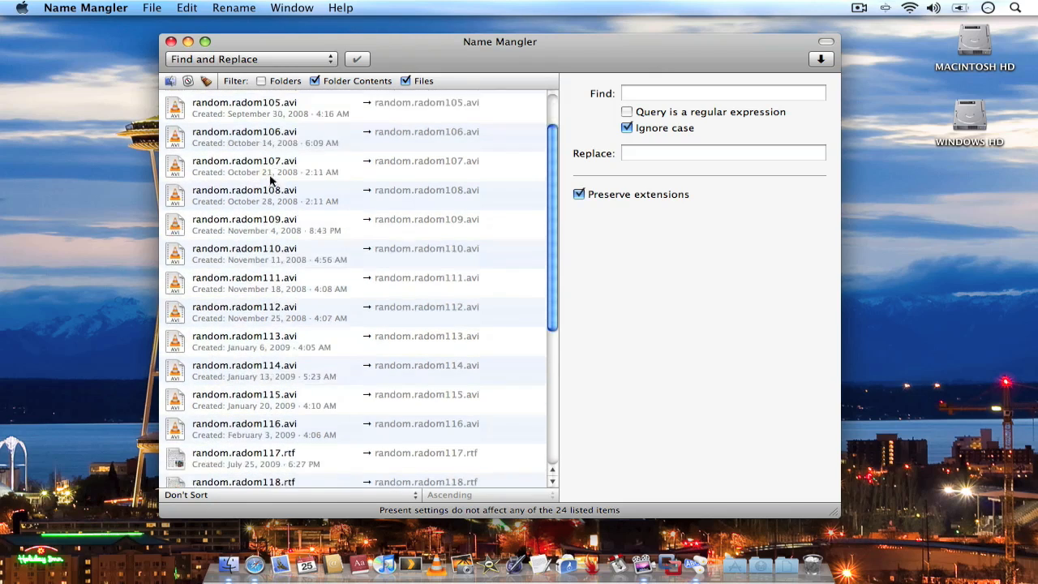
scroll("down", 3)
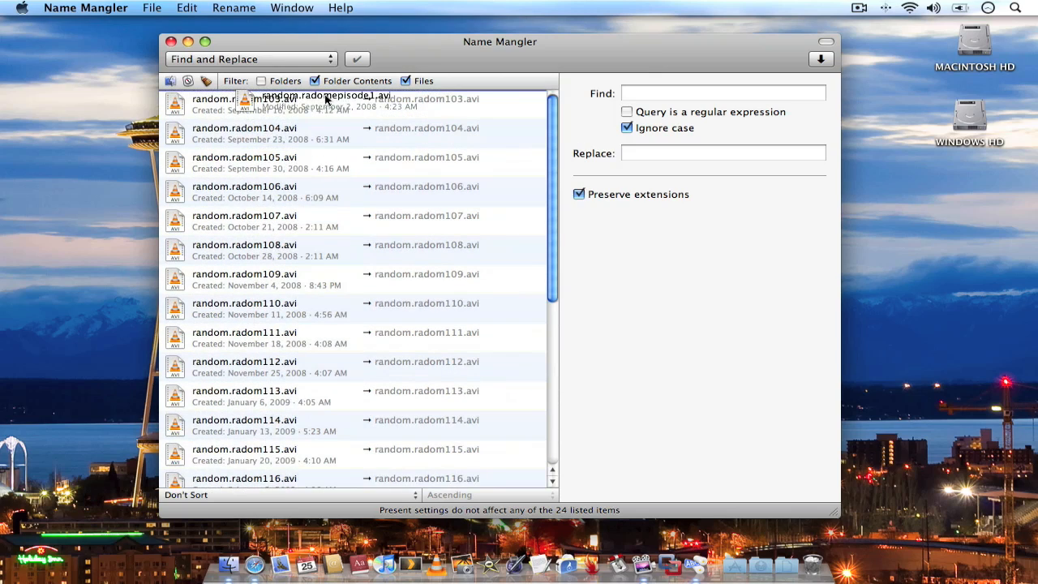
scroll("down", 3)
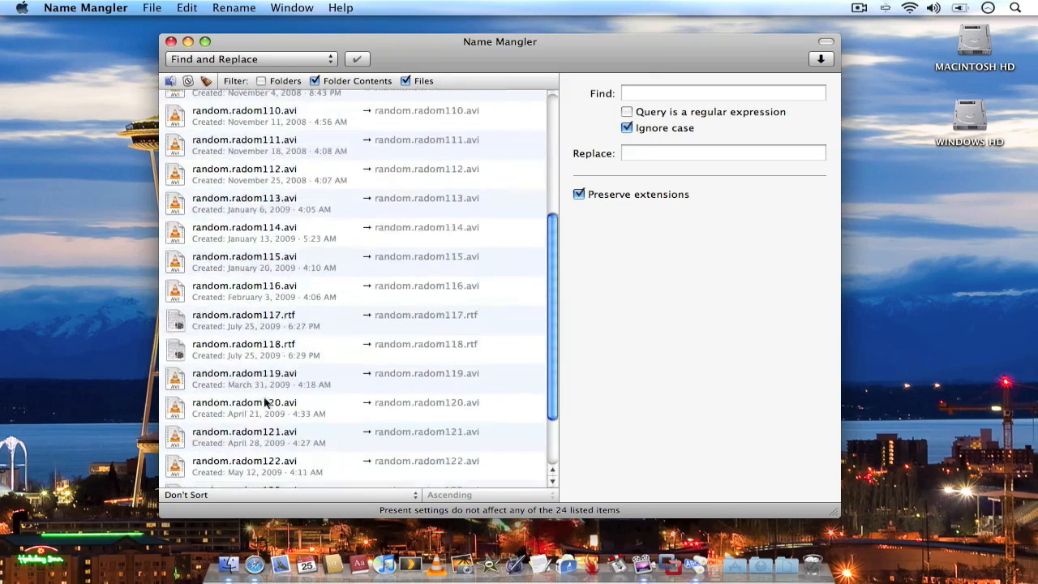
scroll("down", 3)
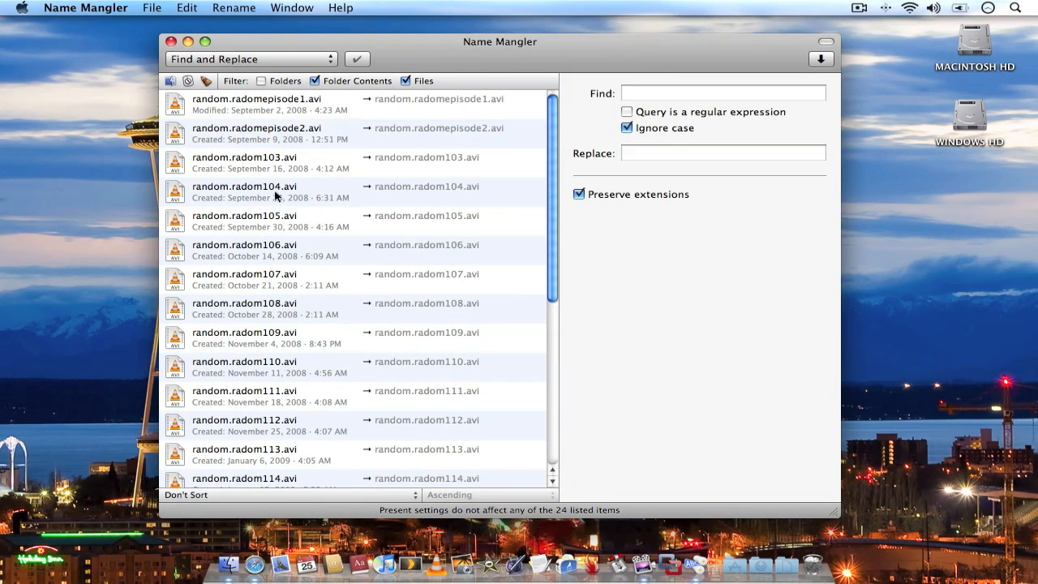
mouse_move(285, 363)
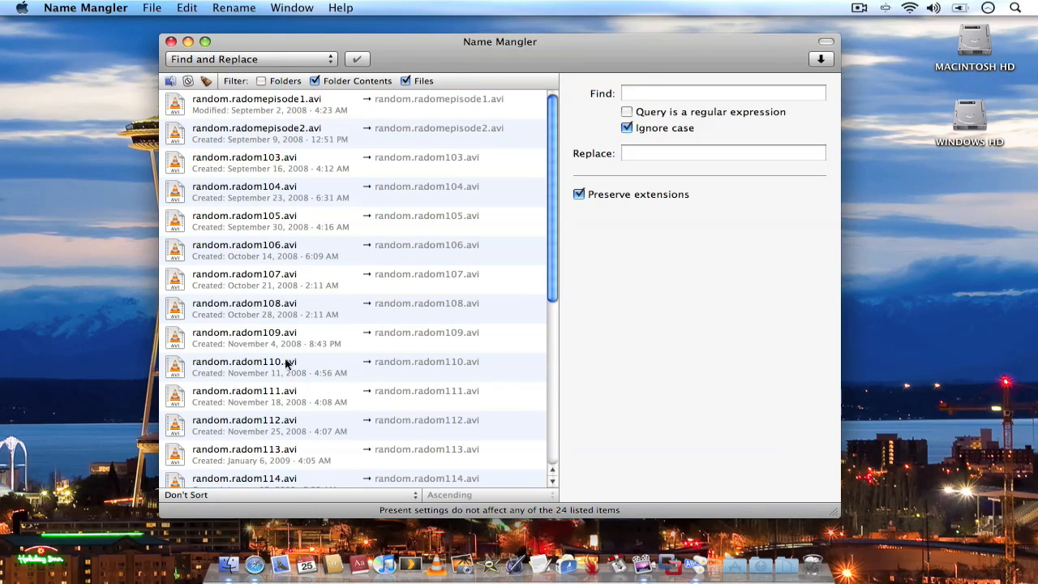
scroll("down", 3)
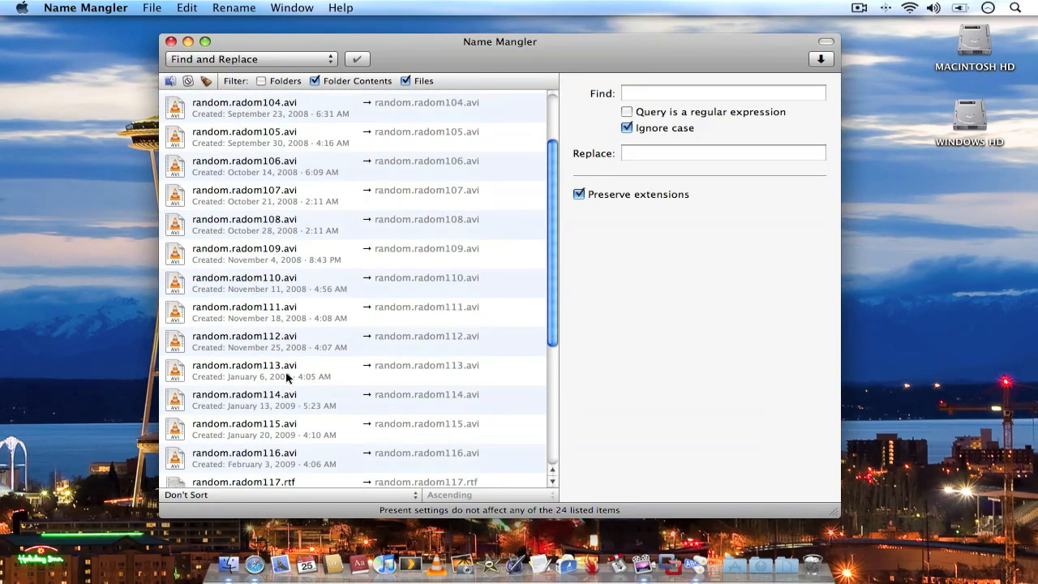
scroll("down", 3)
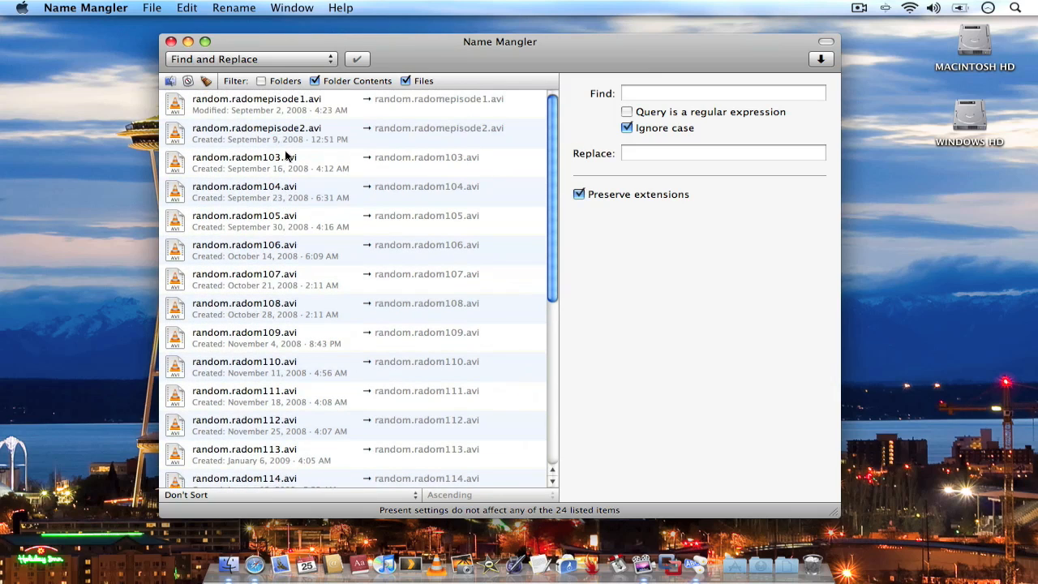
mouse_move(269, 107)
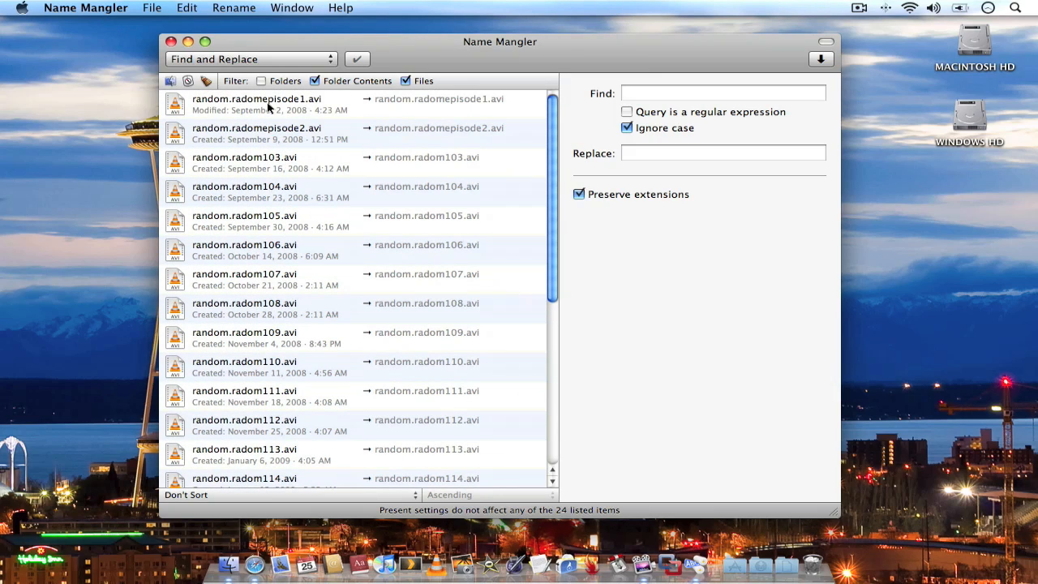
mouse_move(269, 116)
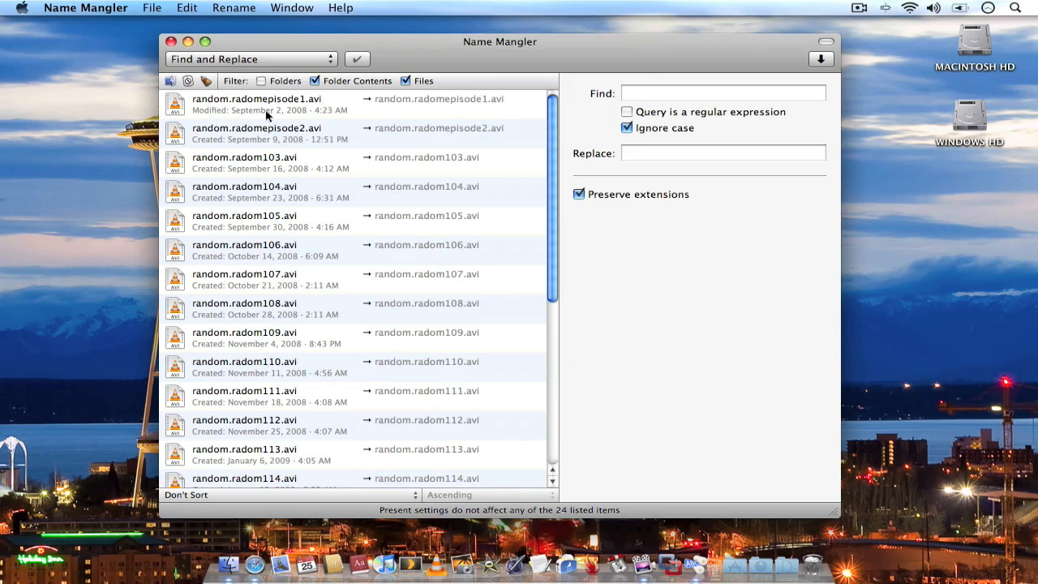
scroll("down", 3)
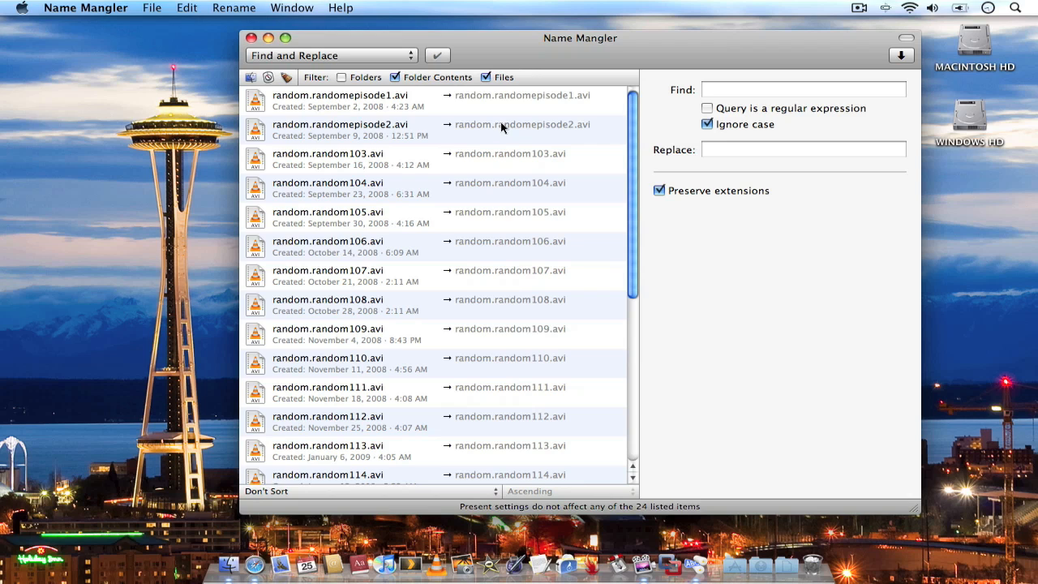
mouse_move(363, 51)
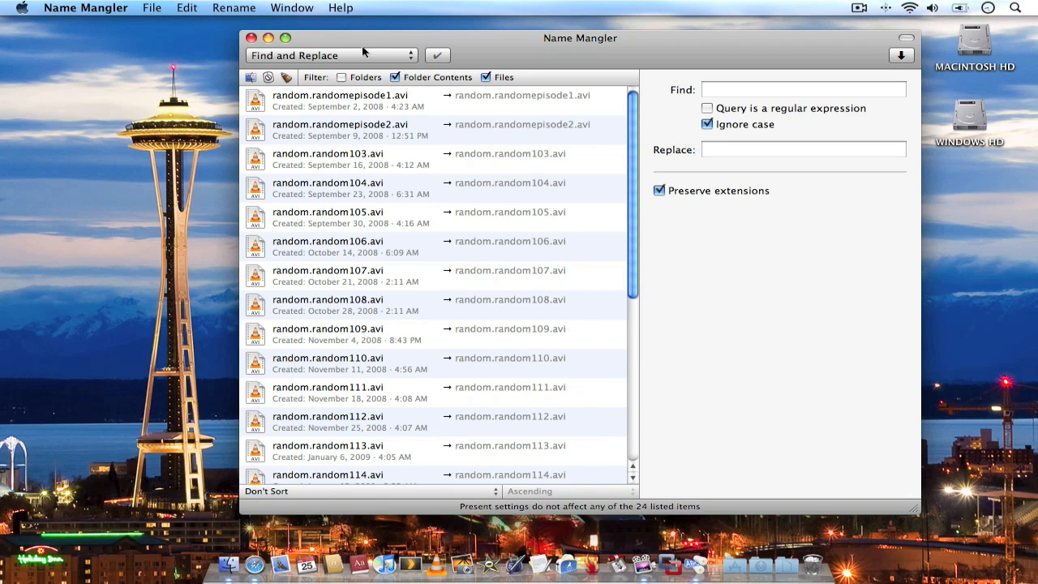
left_click(331, 55)
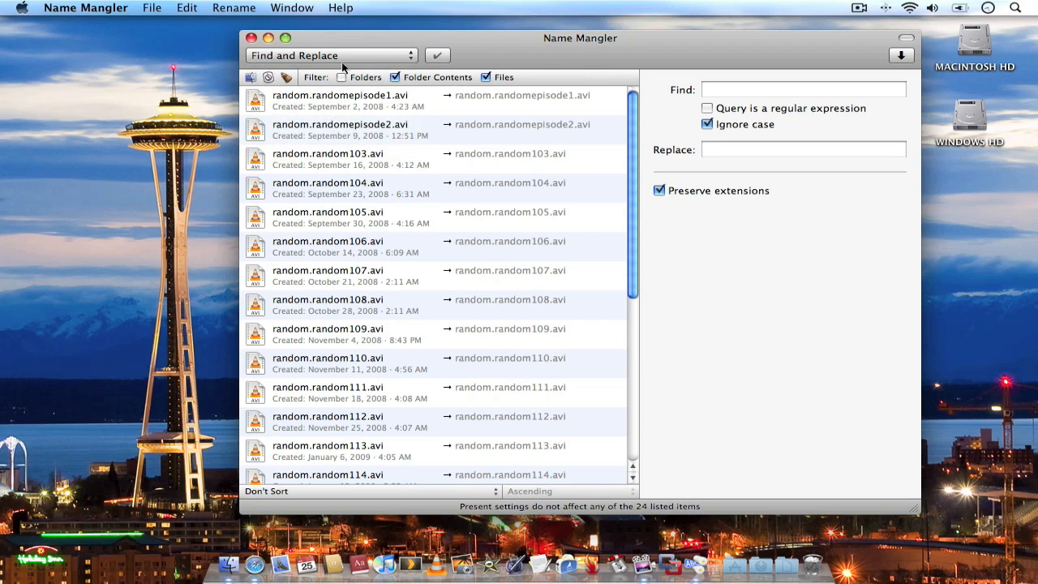
Replace 'random.random' with 'TV Show' in all 24 file names, giving names like TV Show103.avi.
left_click(803, 89)
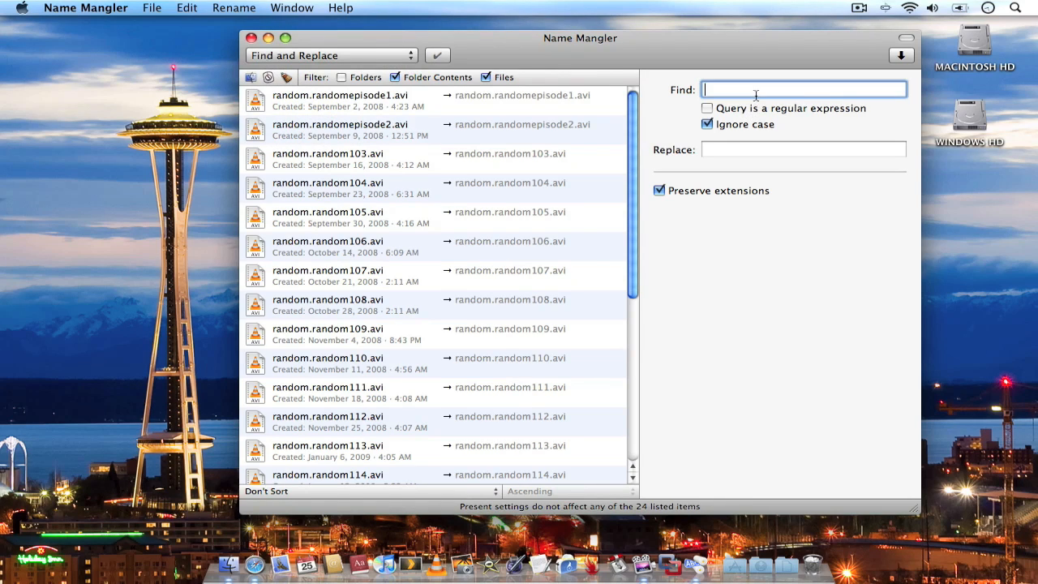
type("random.random")
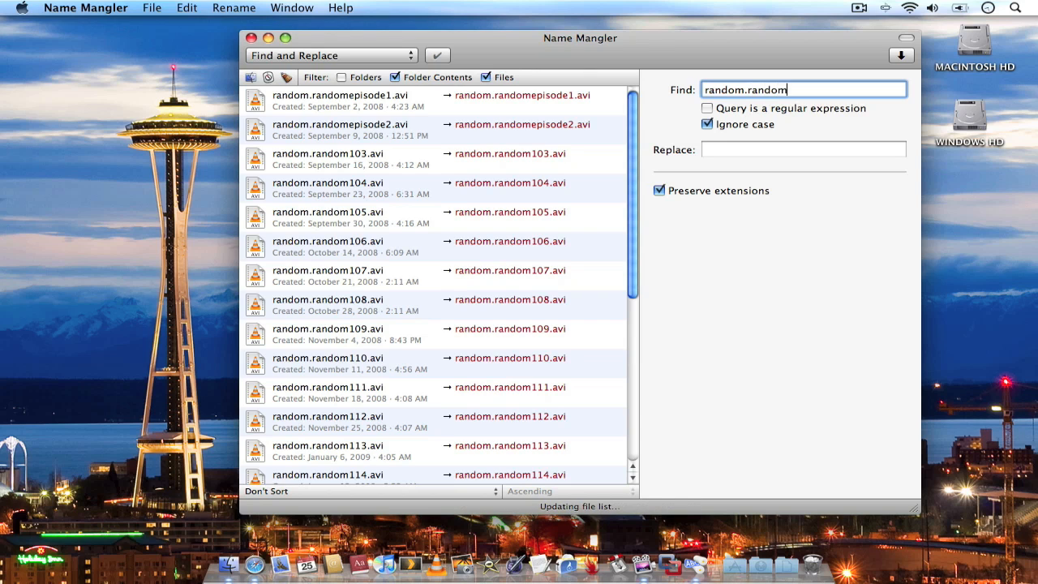
left_click(803, 149)
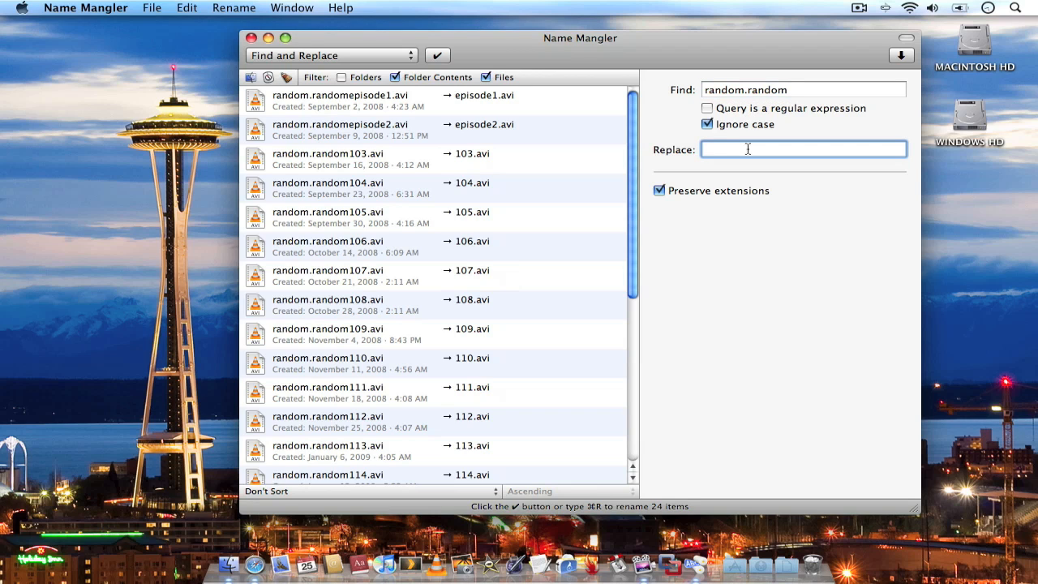
type("TV Show")
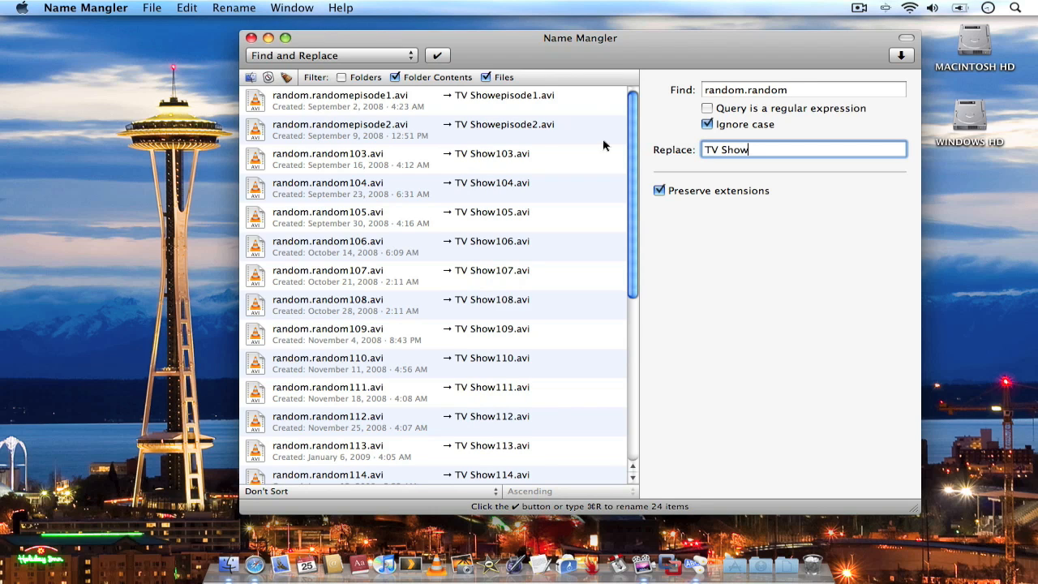
mouse_move(358, 99)
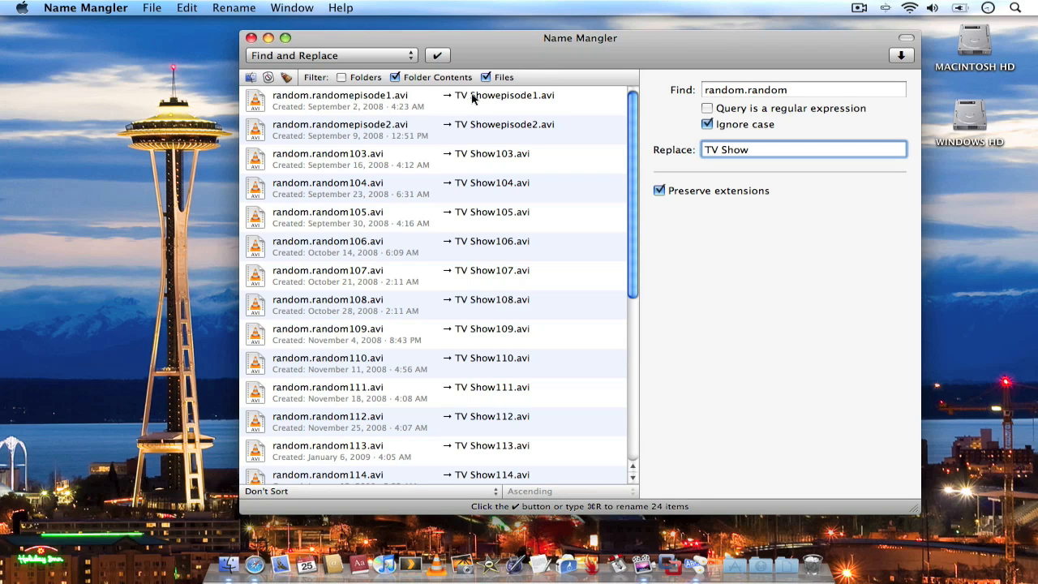
mouse_move(435, 292)
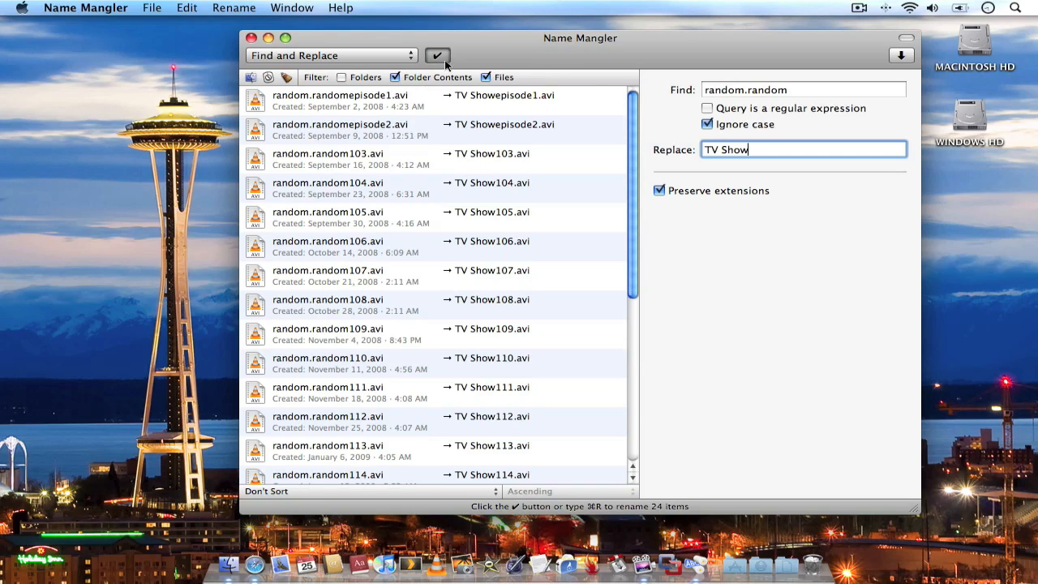
left_click(437, 55)
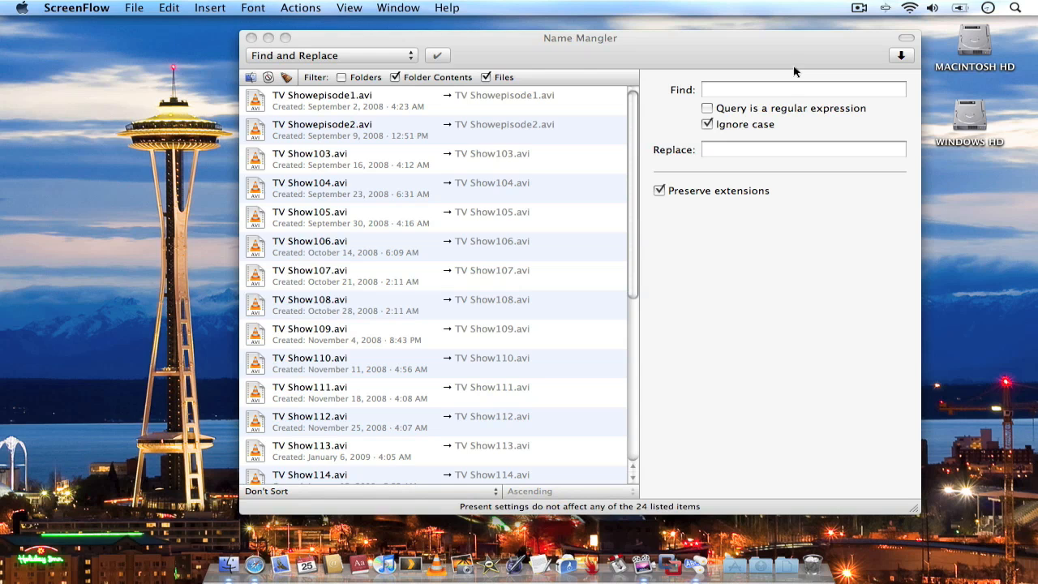
Switch to Number Sequentially with prefix 'TV Show S01E', previewing TV Show S01E01.avi onward.
left_click(331, 55)
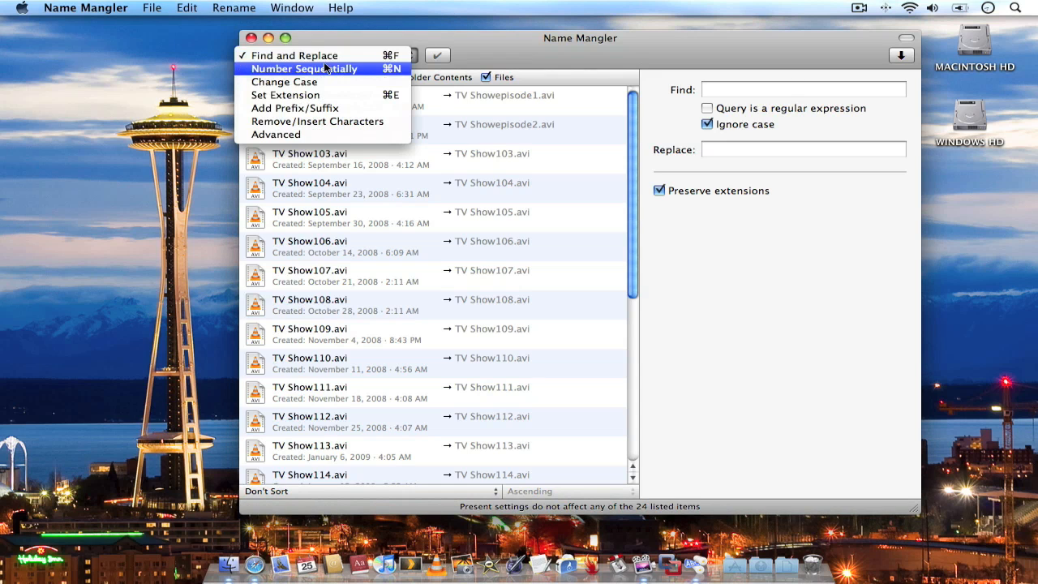
left_click(305, 68)
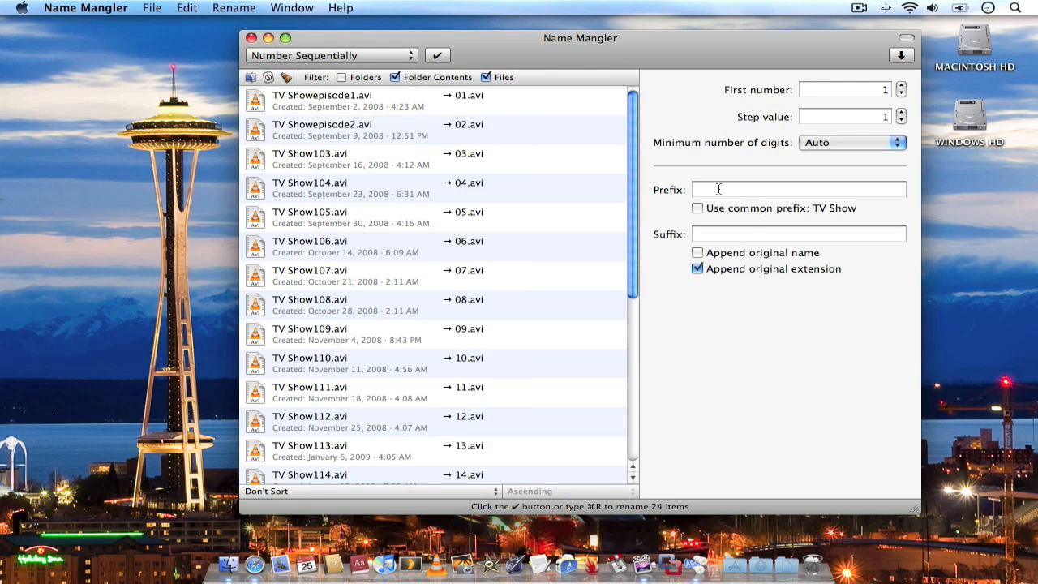
left_click(798, 188)
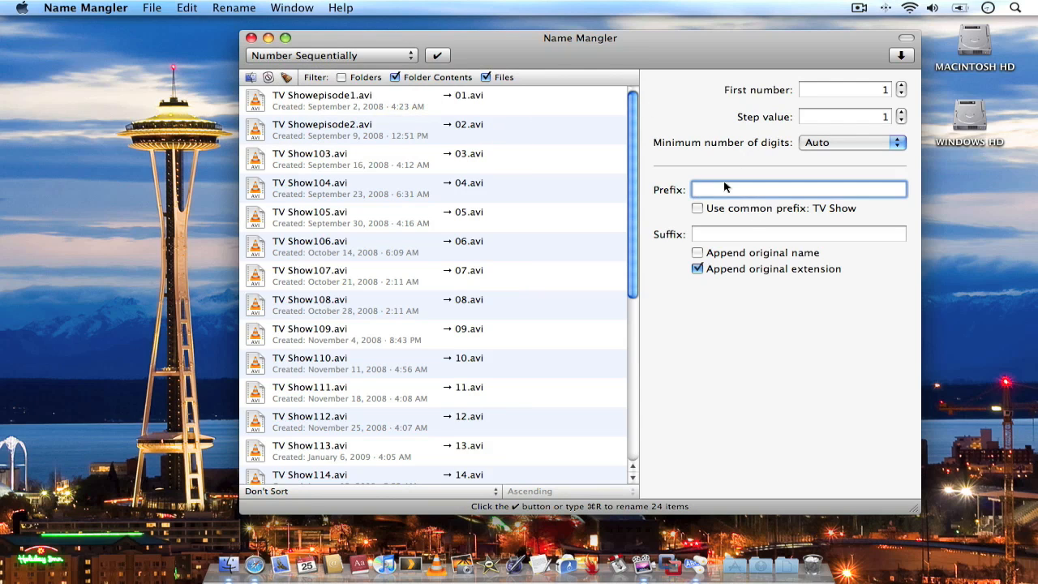
type("TV Show S01")
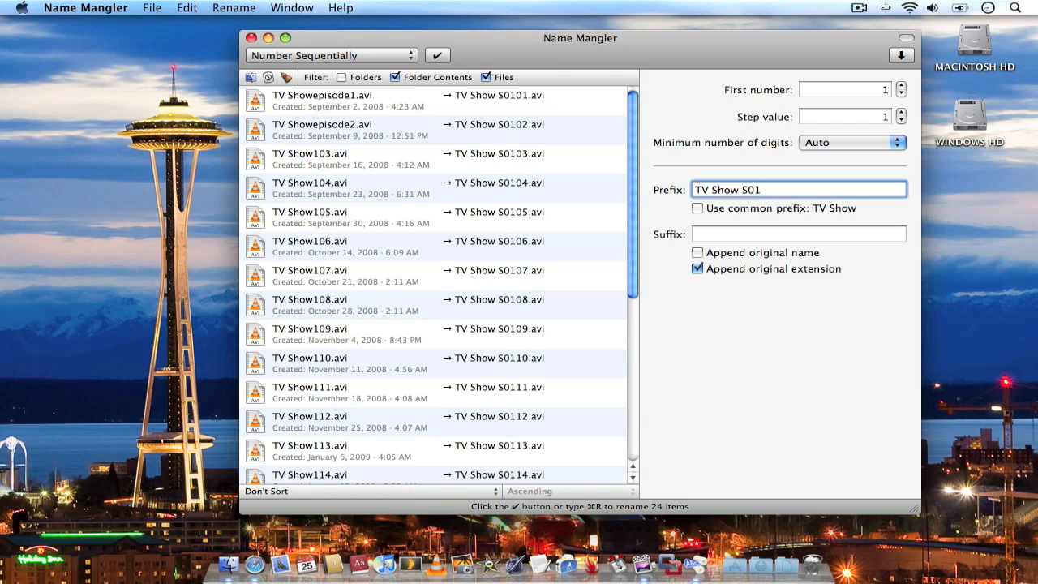
type("E")
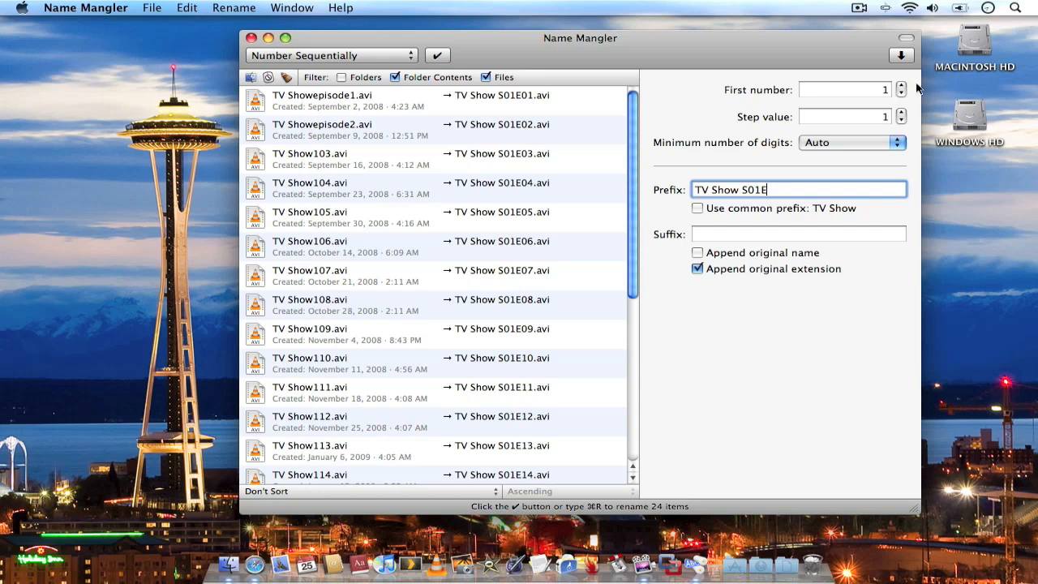
left_click(902, 93)
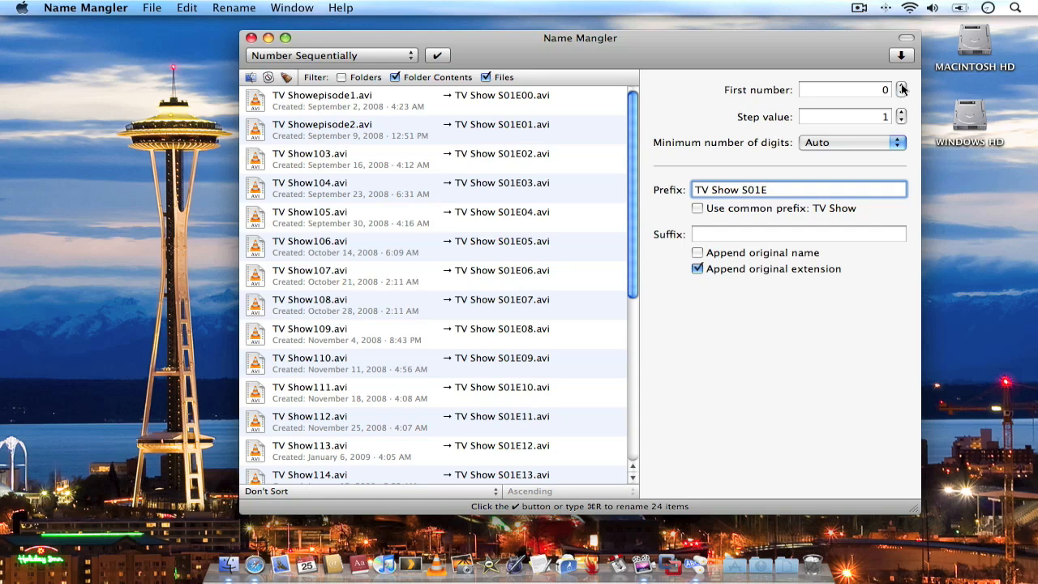
left_click(902, 84)
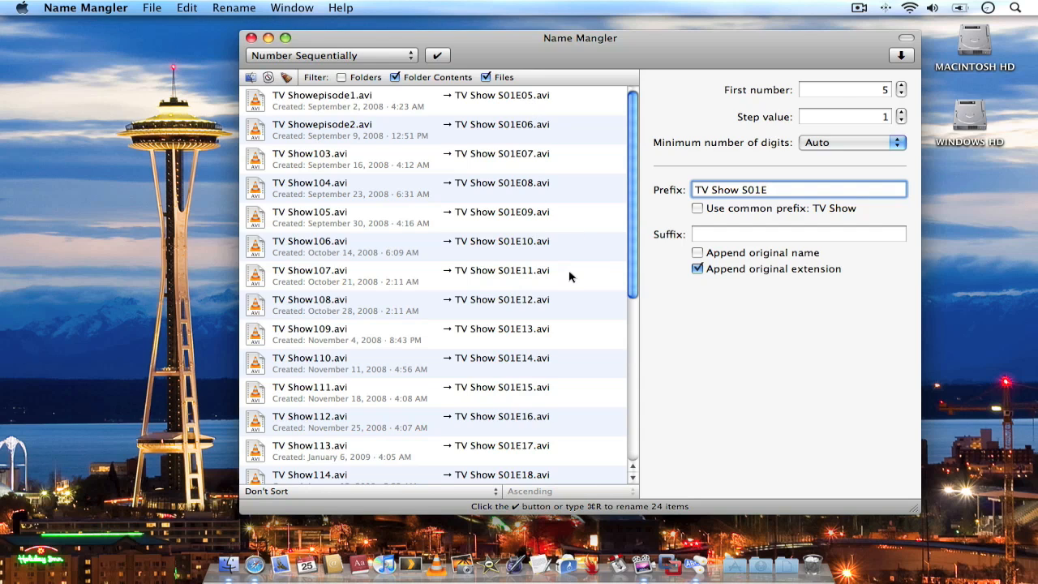
left_click(902, 94)
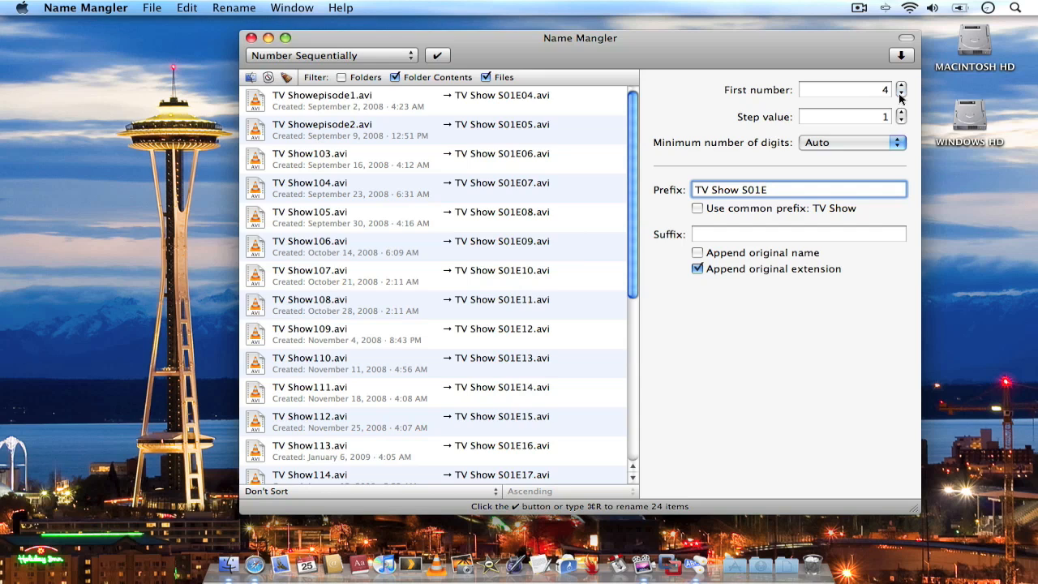
left_click(852, 143)
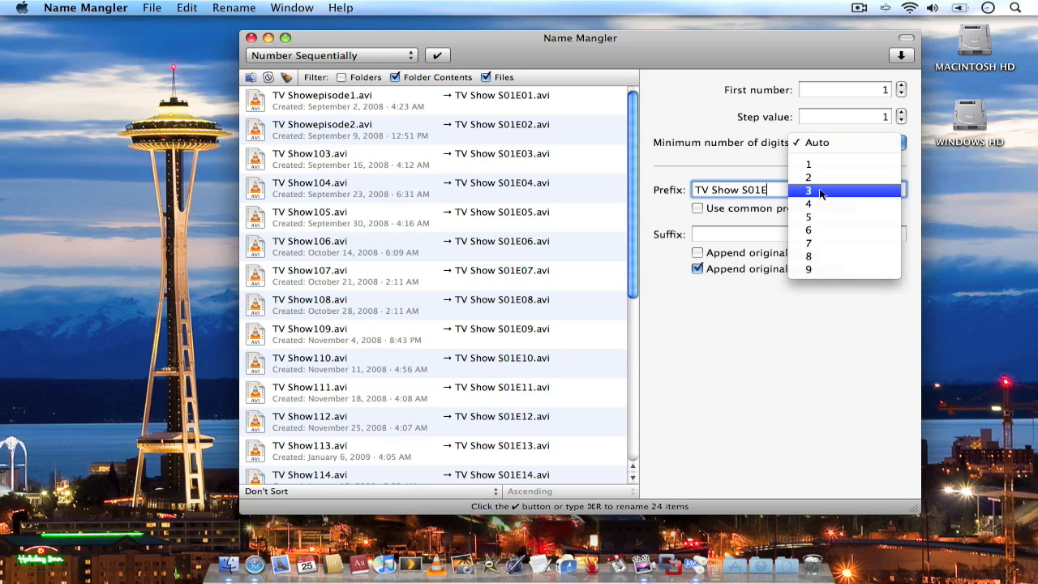
left_click(807, 192)
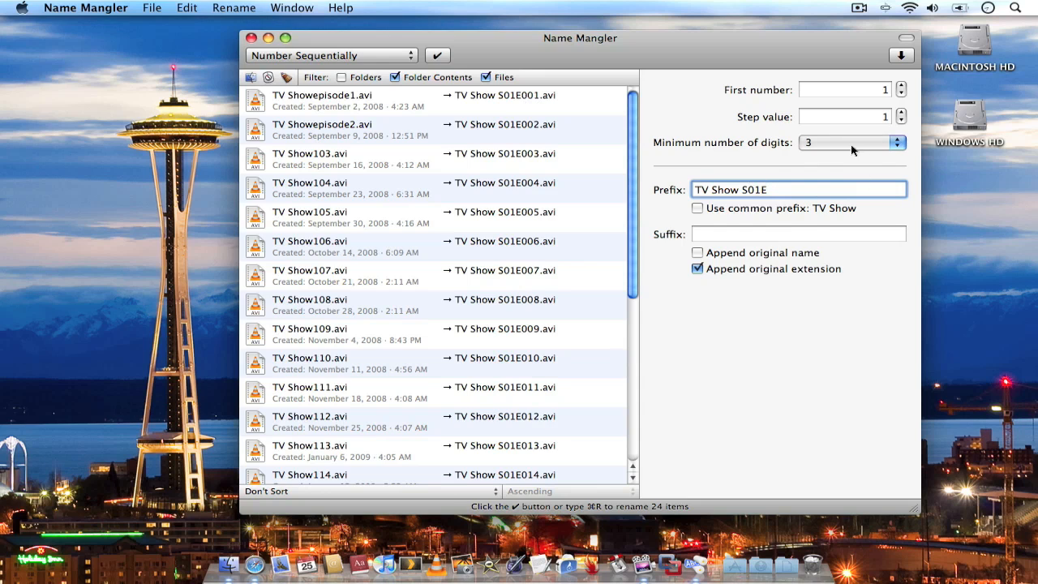
left_click(851, 143)
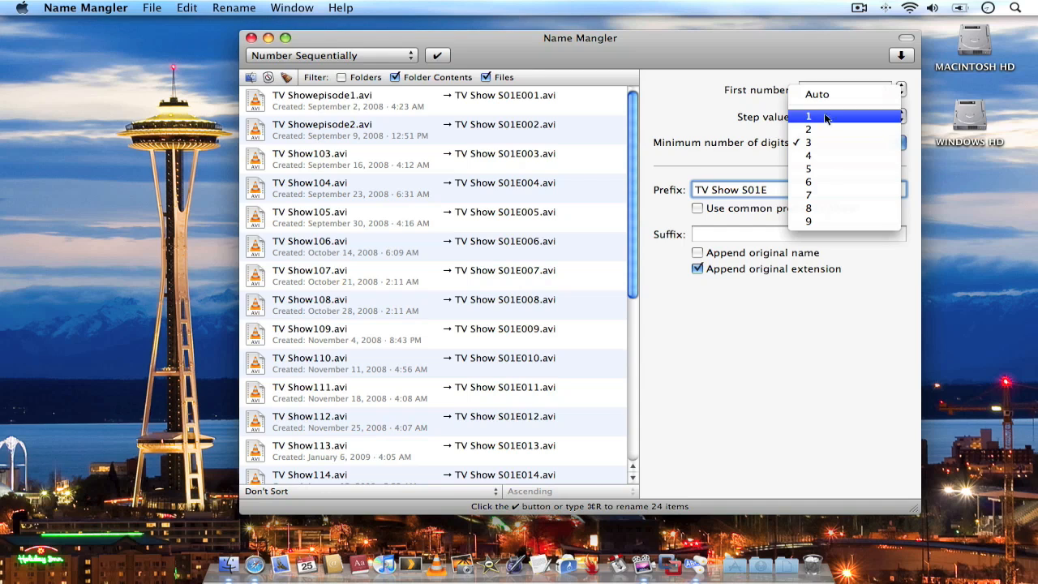
left_click(808, 117)
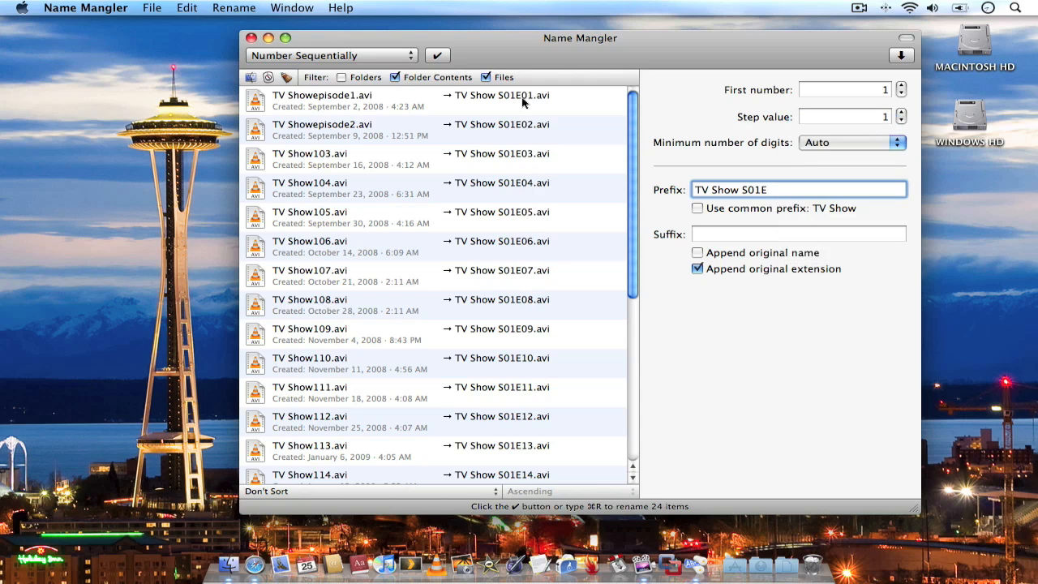
scroll("down", 3)
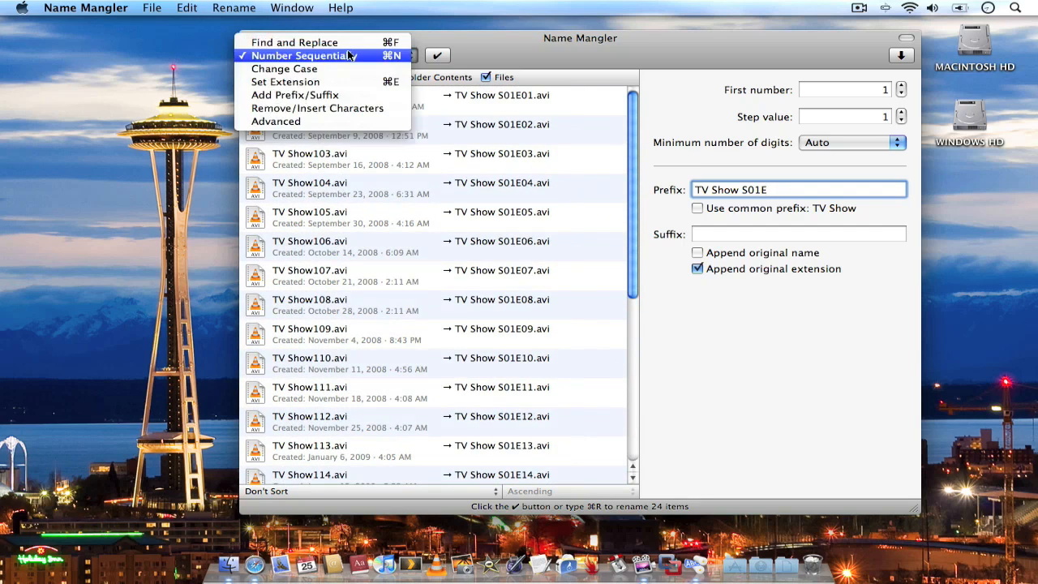
mouse_move(317, 68)
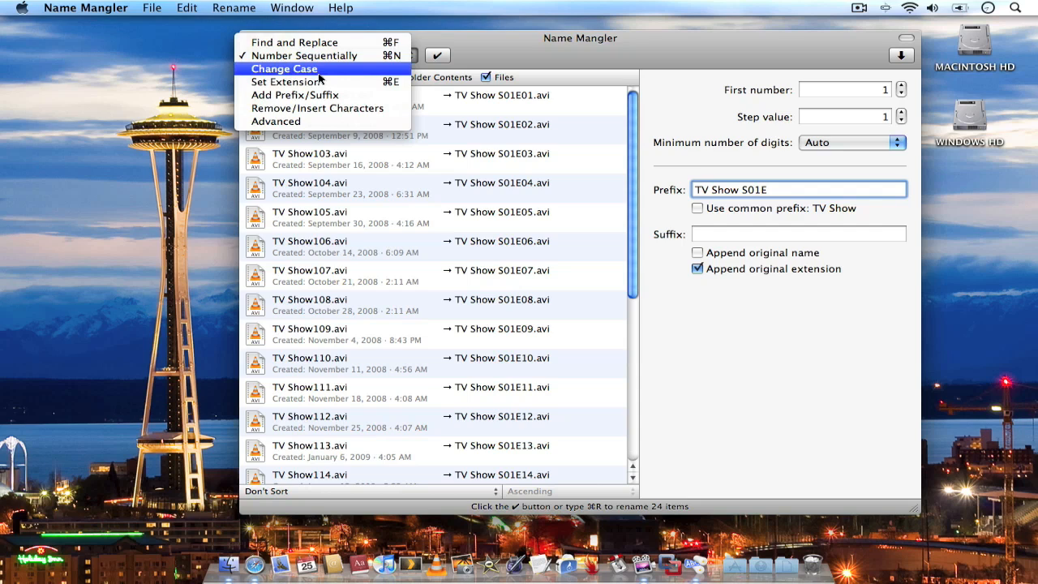
mouse_move(288, 81)
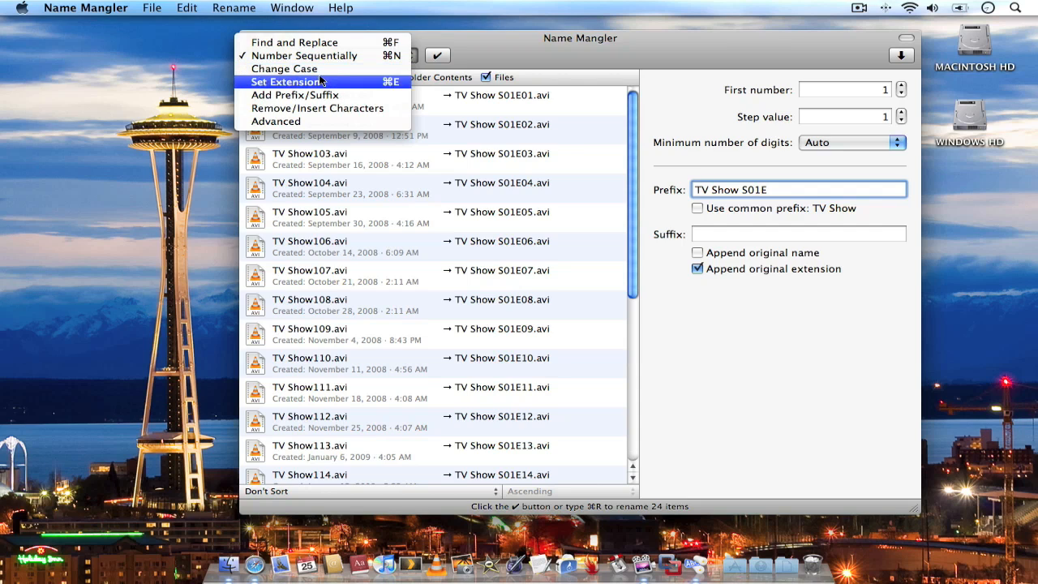
mouse_move(276, 120)
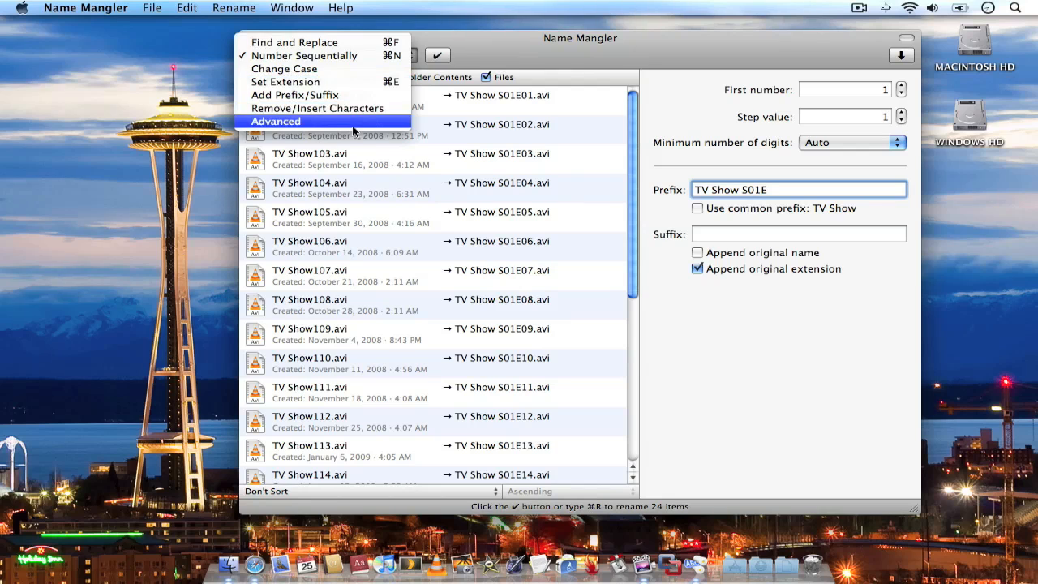